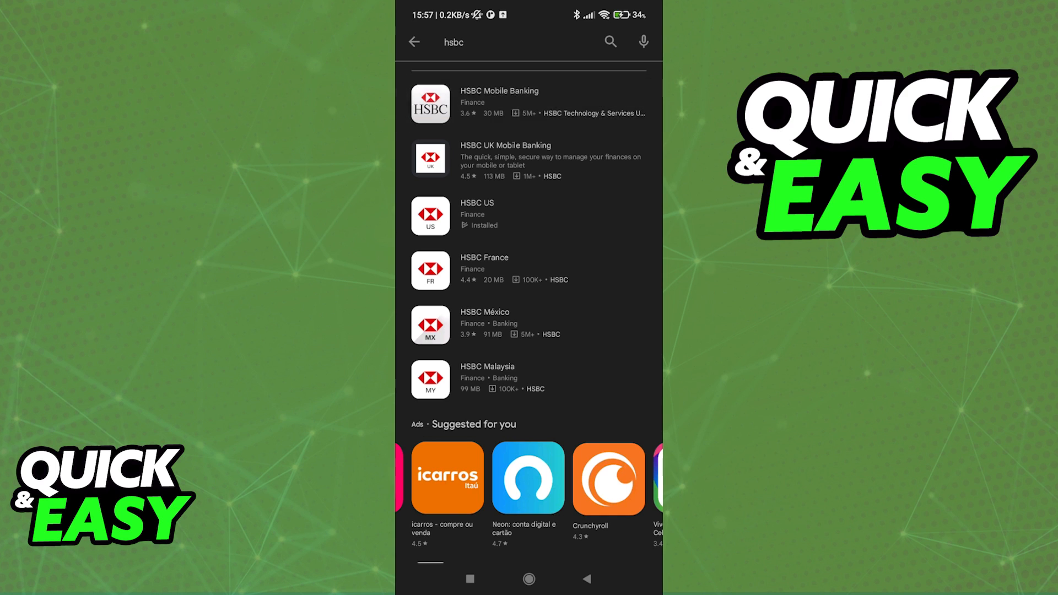
Browse the HSBC Mobile Banking, HSBC France and HSBC México listings before returning to the HSBC US result.
{"action": "left_click", "coordinate": [499, 102]}
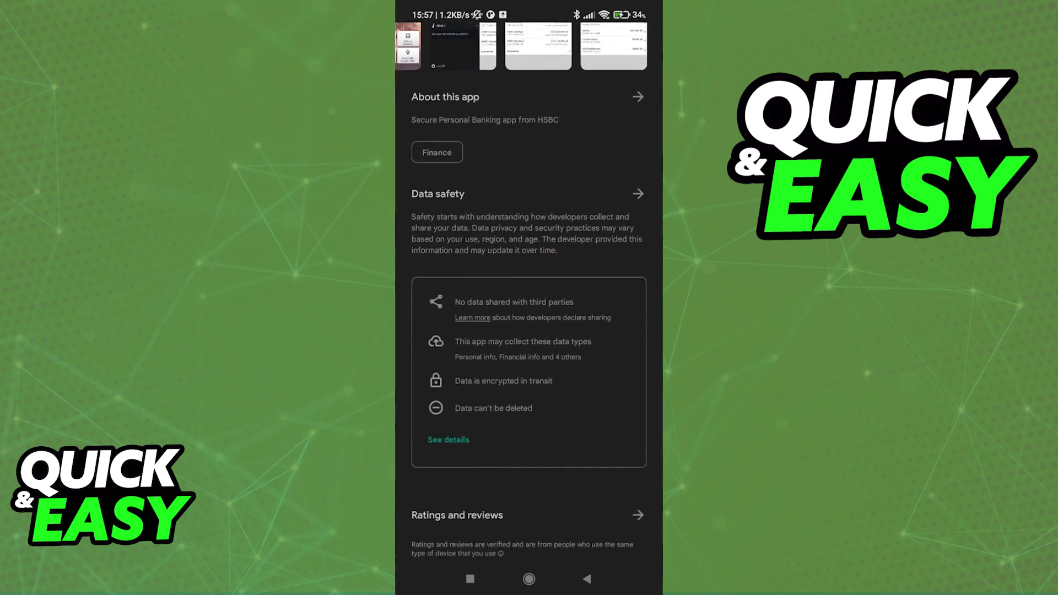
{"action": "scroll", "scroll_direction": "down", "scroll_amount": 3}
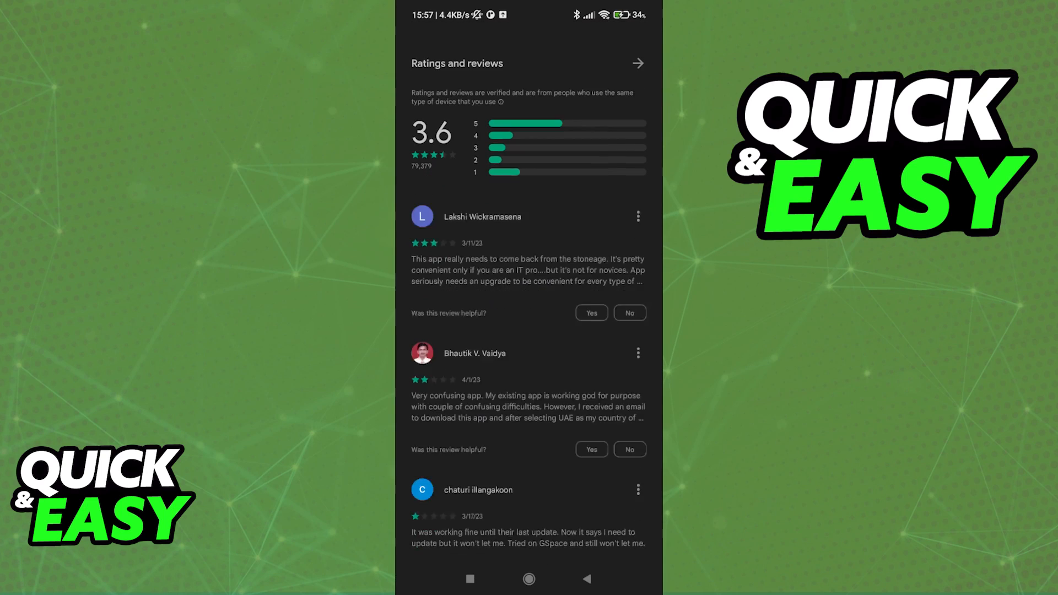
{"action": "scroll", "scroll_direction": "down", "scroll_amount": 3}
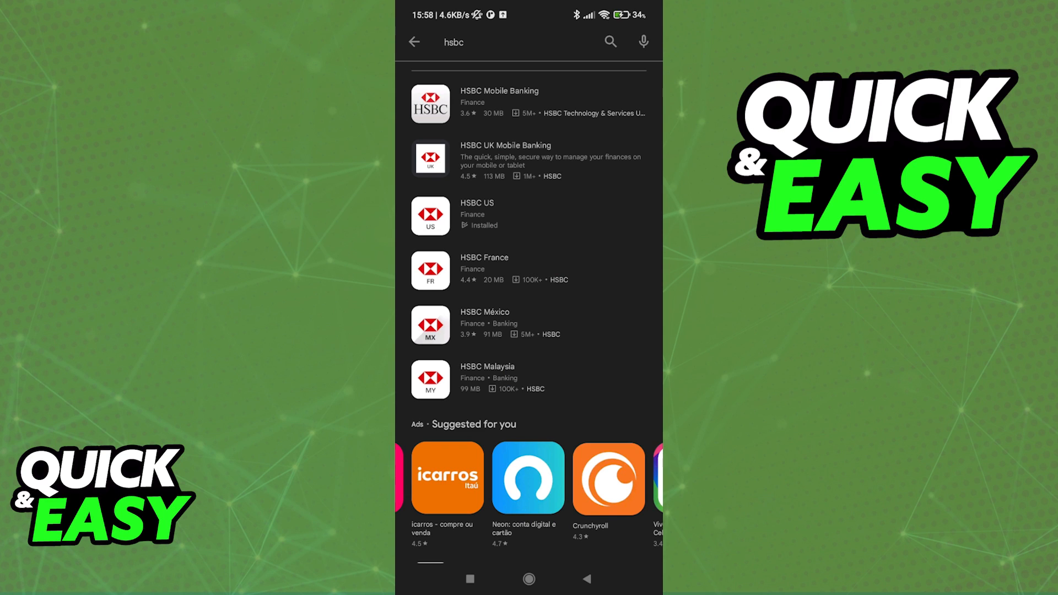
{"action": "left_click", "coordinate": [484, 270]}
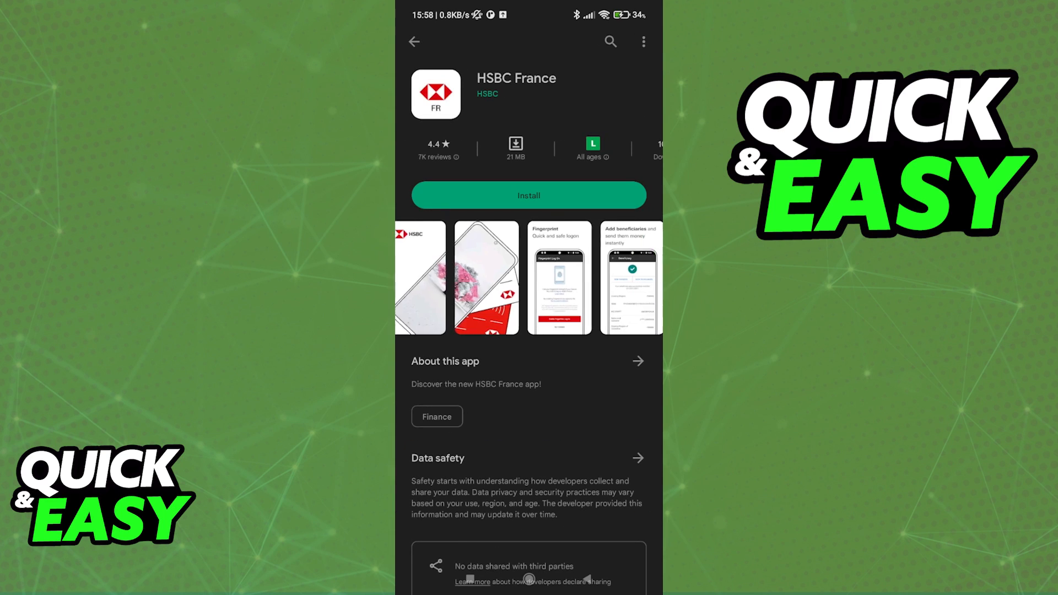
{"action": "left_click", "coordinate": [413, 41]}
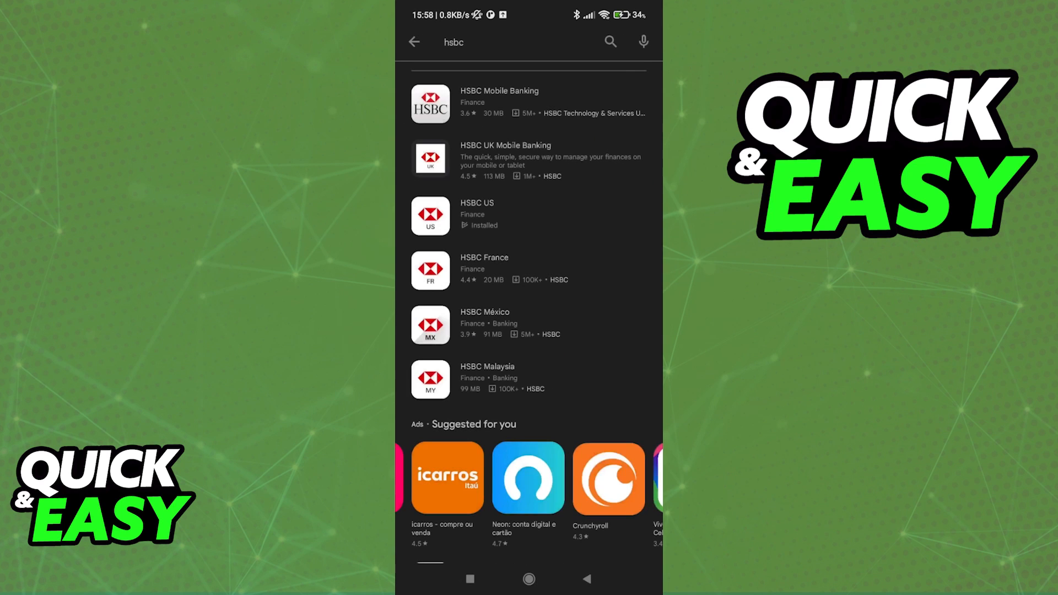
{"action": "left_click", "coordinate": [484, 324]}
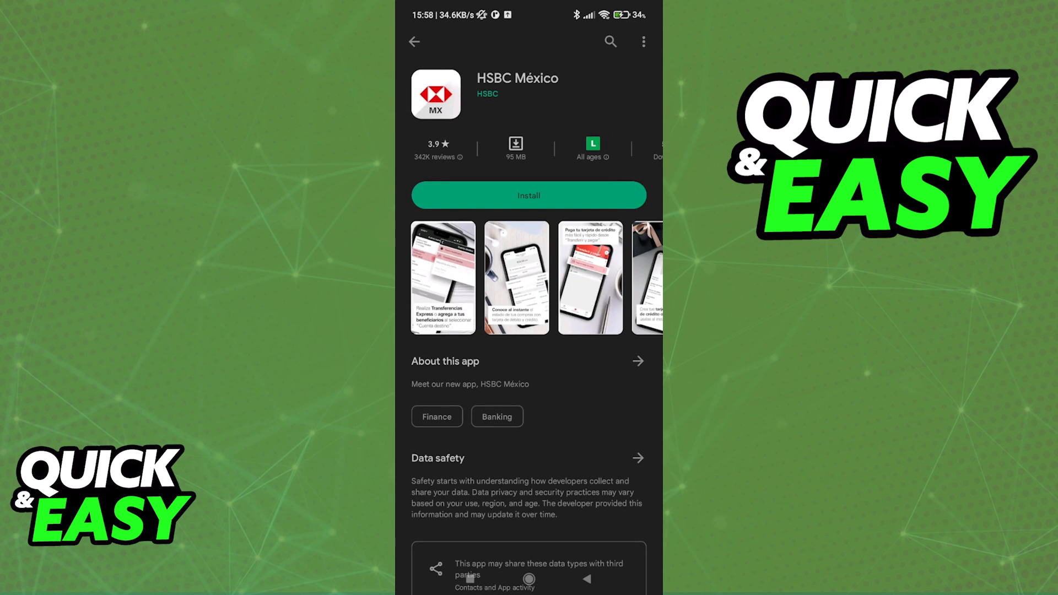
{"action": "left_click", "coordinate": [413, 40]}
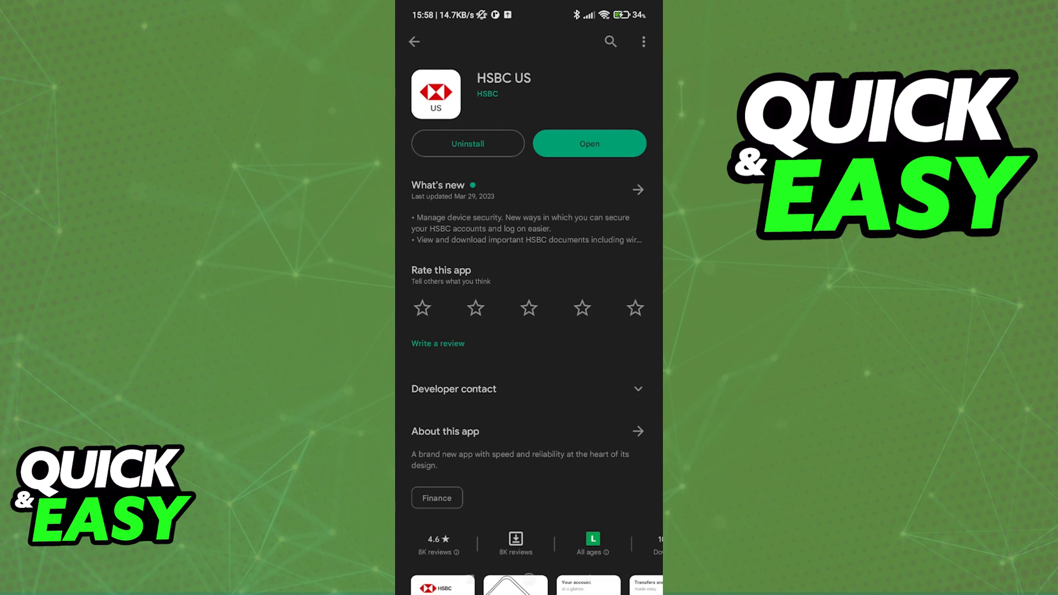
Launch the installed HSBC US app and briefly view its legal documents panel.
{"action": "left_click", "coordinate": [588, 143]}
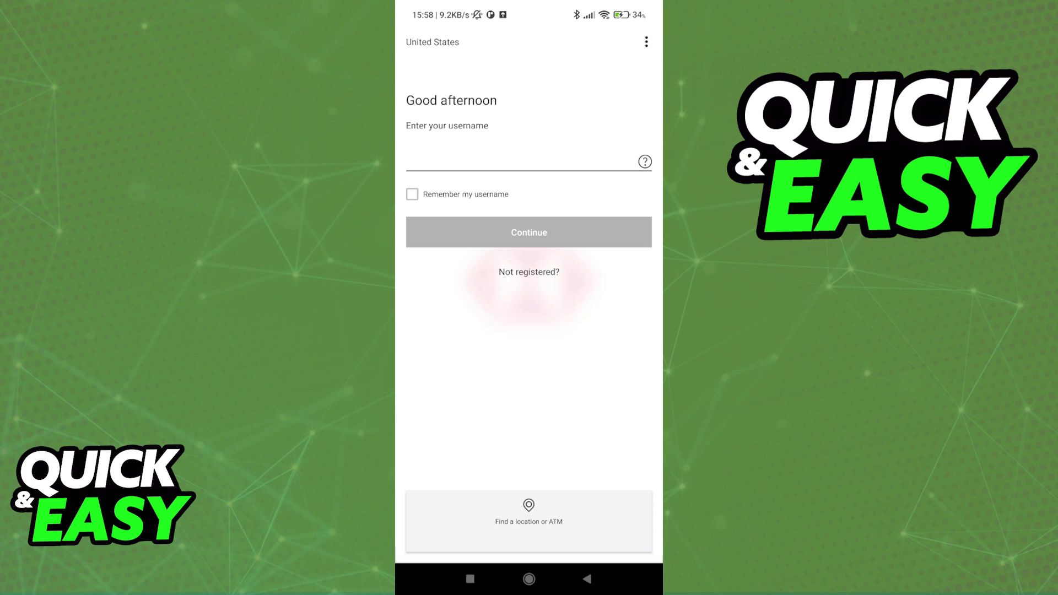
{"action": "left_click", "coordinate": [644, 41]}
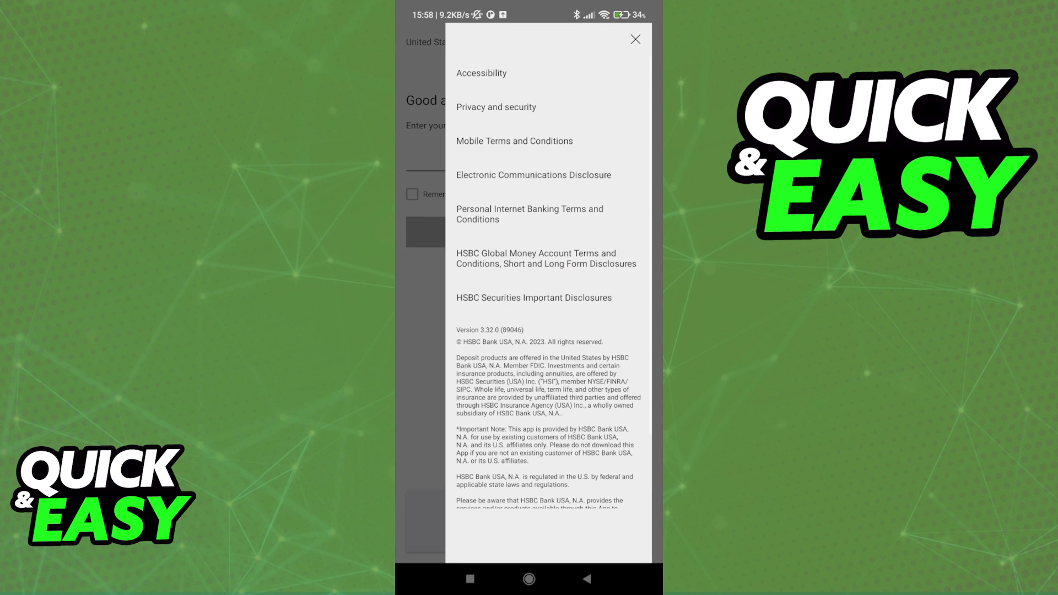
{"action": "left_click", "coordinate": [635, 39]}
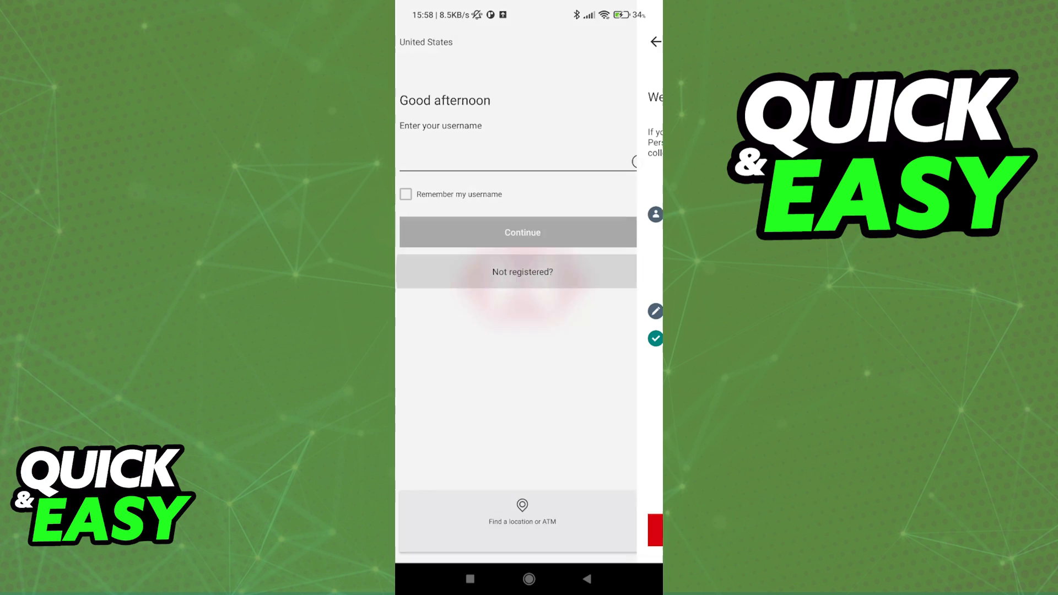
Choose 'Not registered?' and Register to reach the Welcome to HSBC registration overview.
{"action": "left_click", "coordinate": [521, 271]}
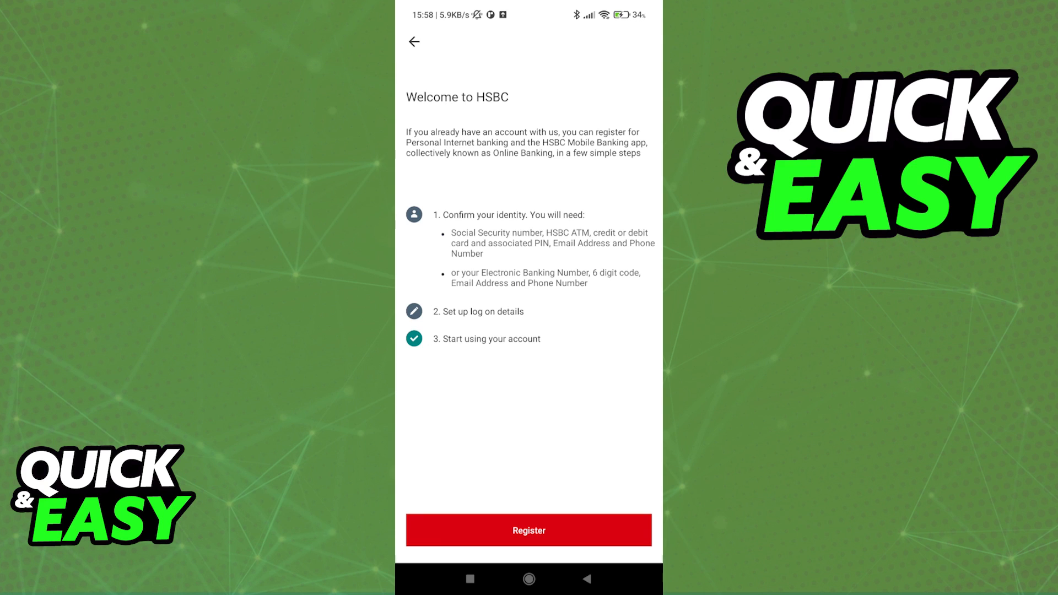
{"action": "left_click", "coordinate": [528, 530]}
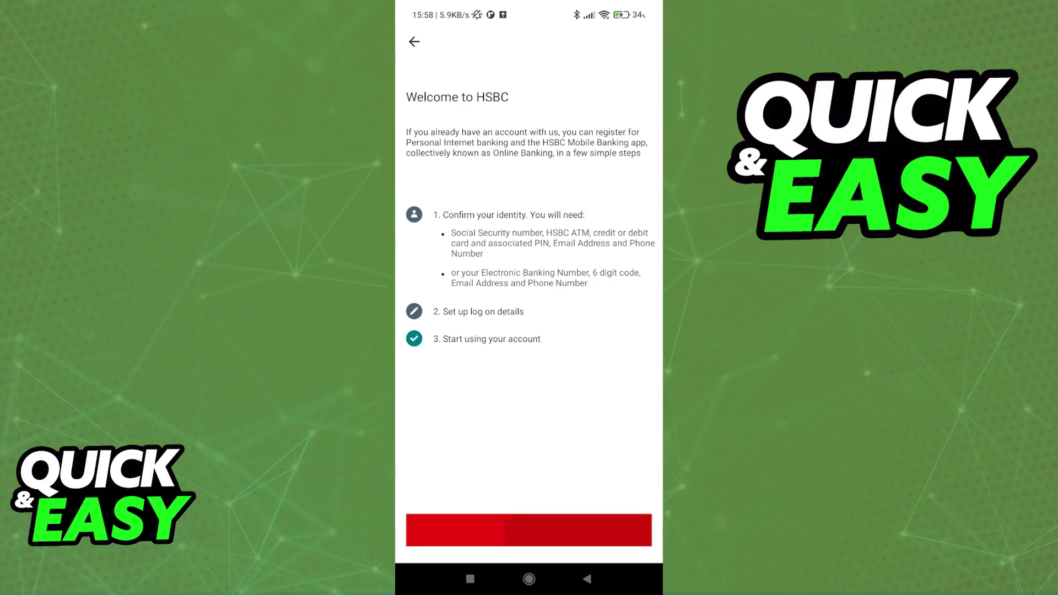
Read to the bottom of the Electronic Communications Disclosure, tick 'I accept' and continue.
{"action": "left_click", "coordinate": [527, 530]}
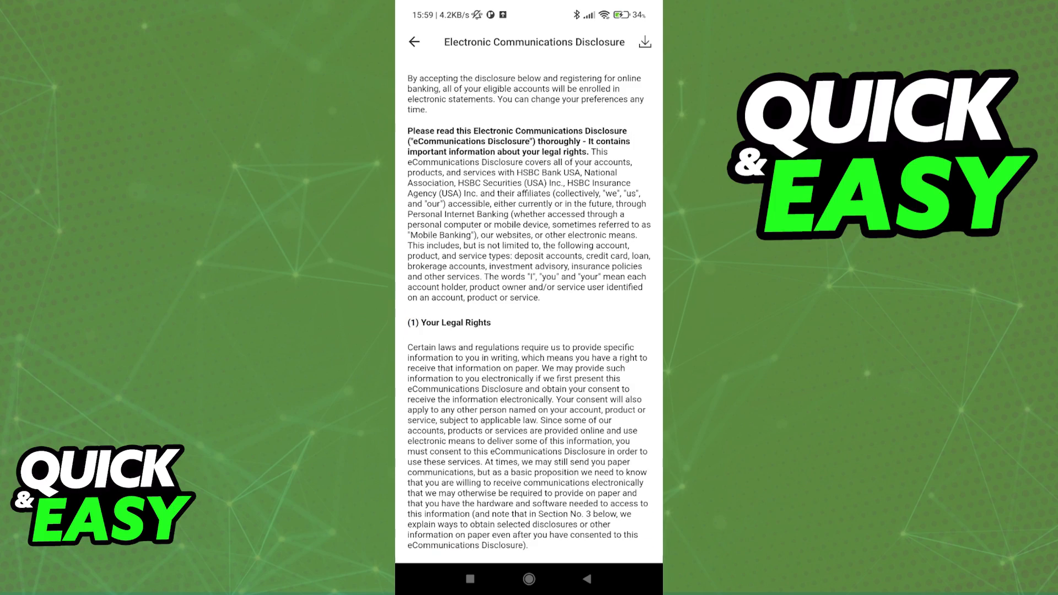
{"action": "scroll", "scroll_direction": "down", "scroll_amount": 3}
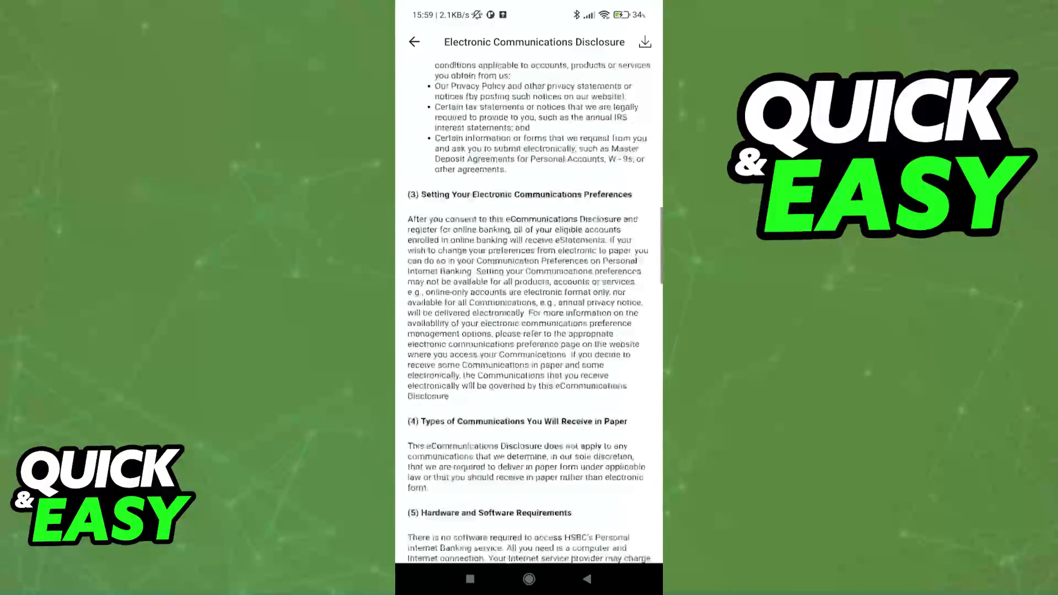
{"action": "scroll", "scroll_direction": "down", "scroll_amount": 3}
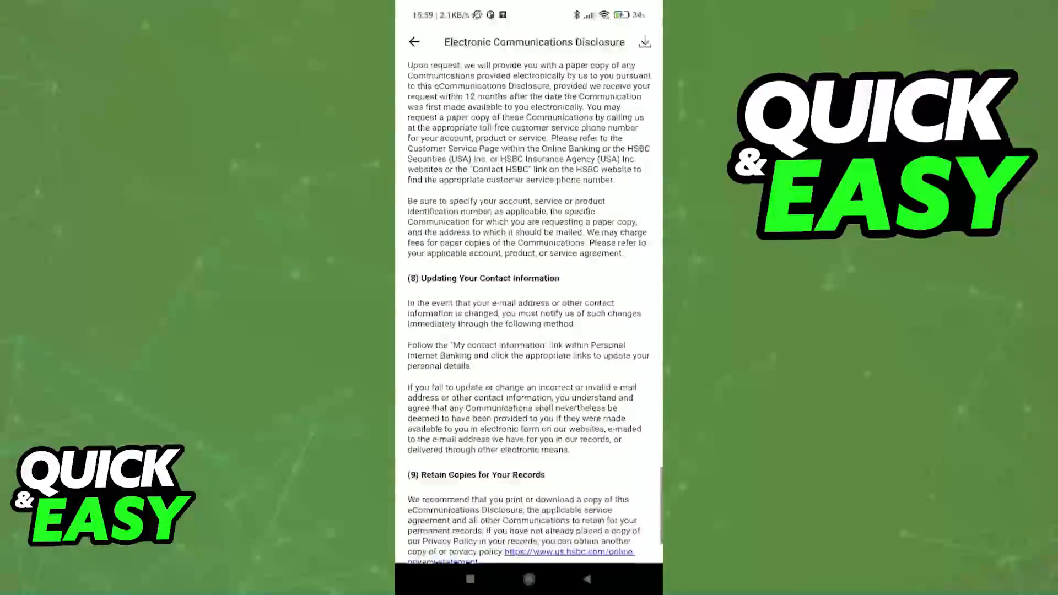
{"action": "scroll", "scroll_direction": "down", "scroll_amount": 3}
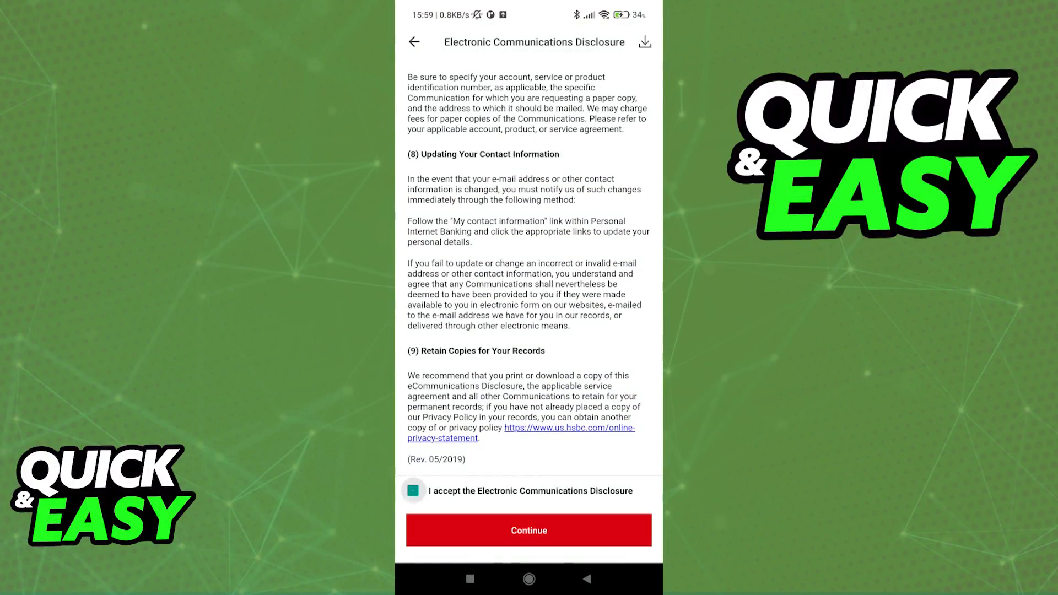
{"action": "left_click", "coordinate": [528, 529]}
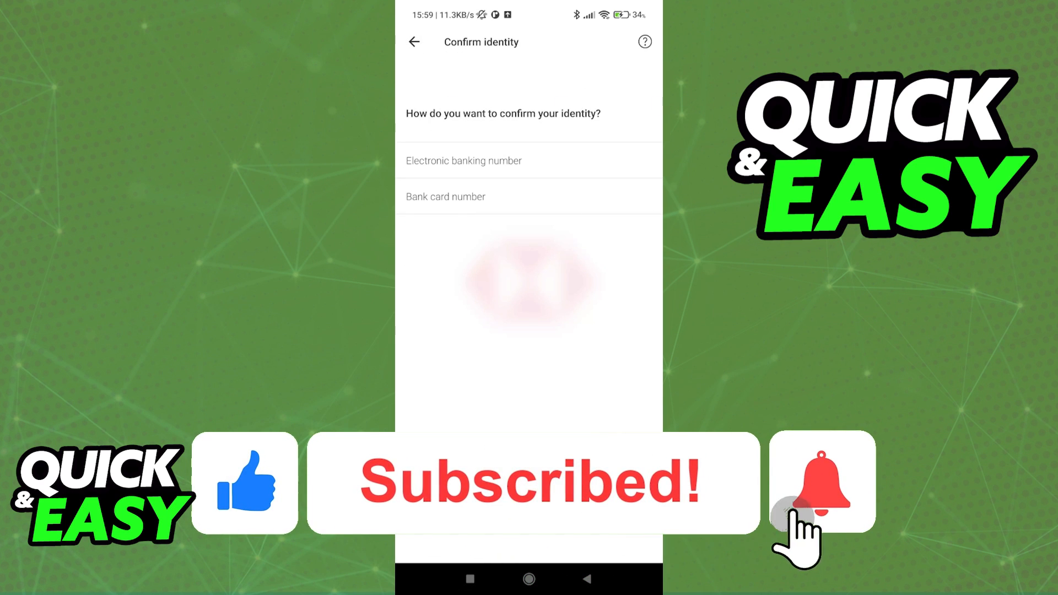
Show the Help questions for the Confirm identity step.
{"action": "left_click", "coordinate": [643, 41]}
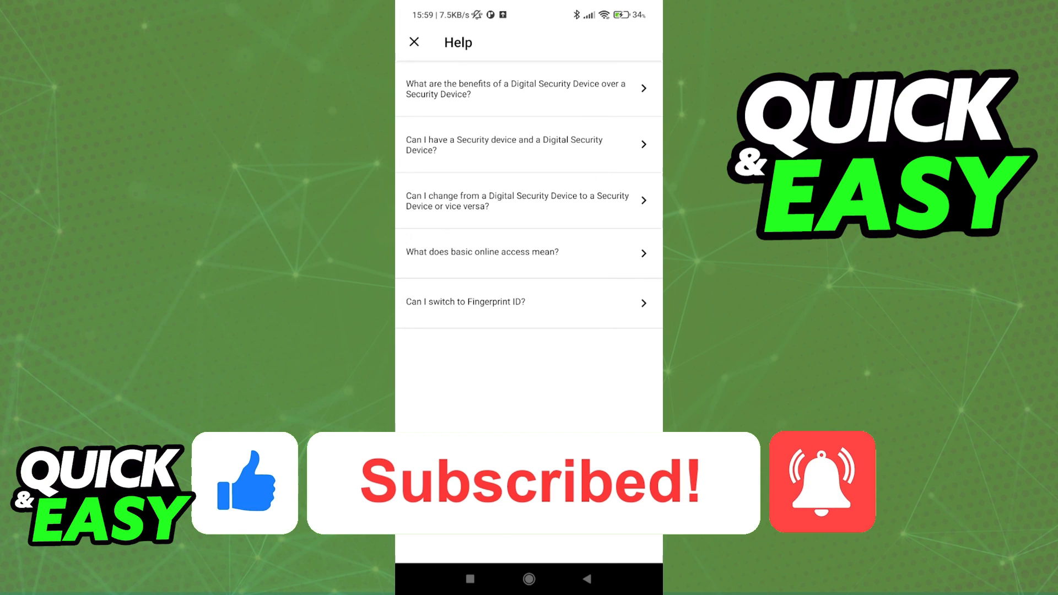